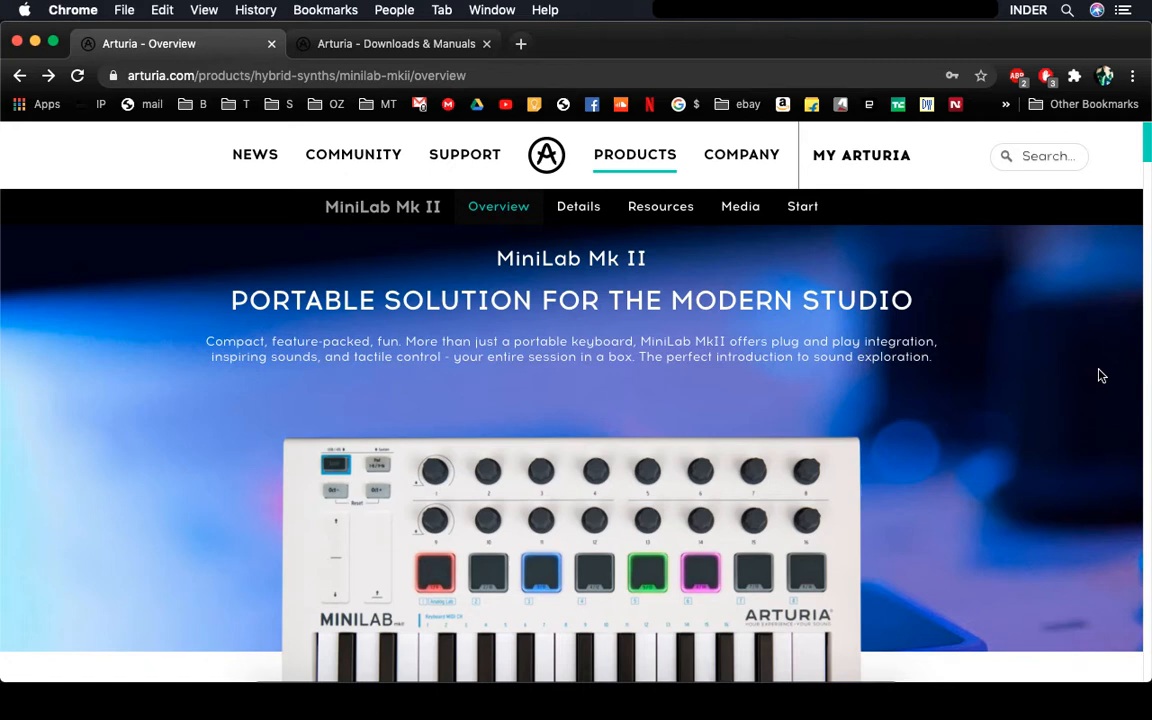
Scroll through the MiniLab Mk II overview, return to its top and go to Arturia's Support page
scroll("down", 3)
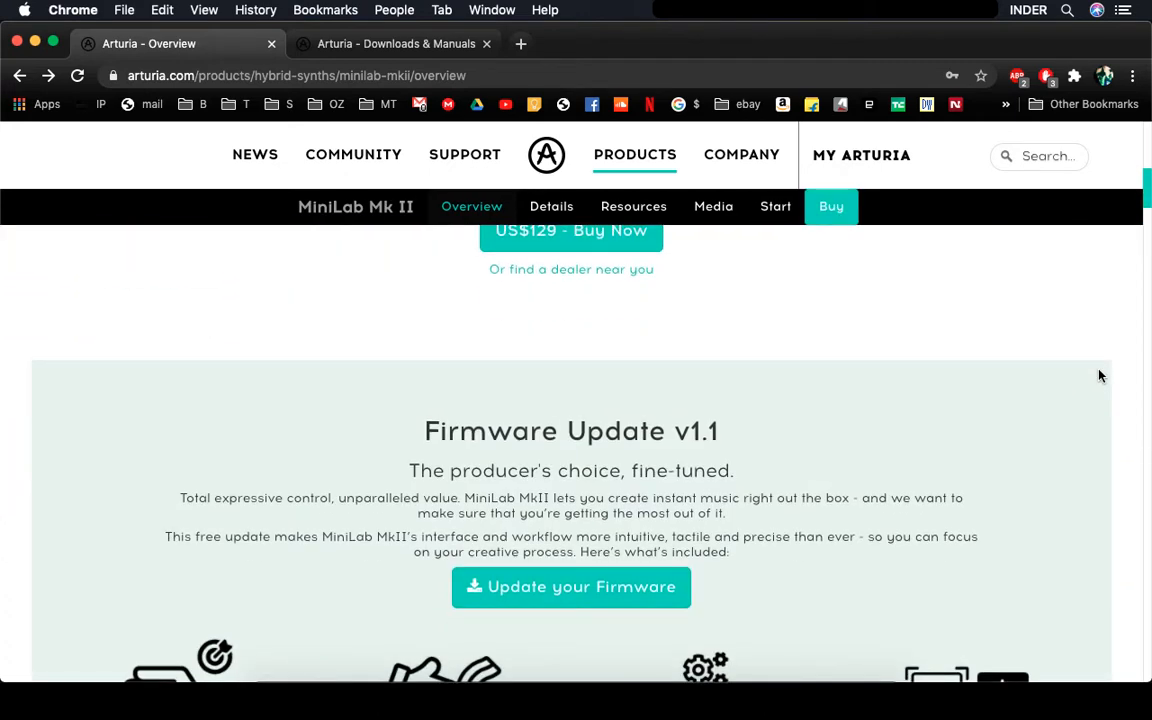
scroll("down", 3)
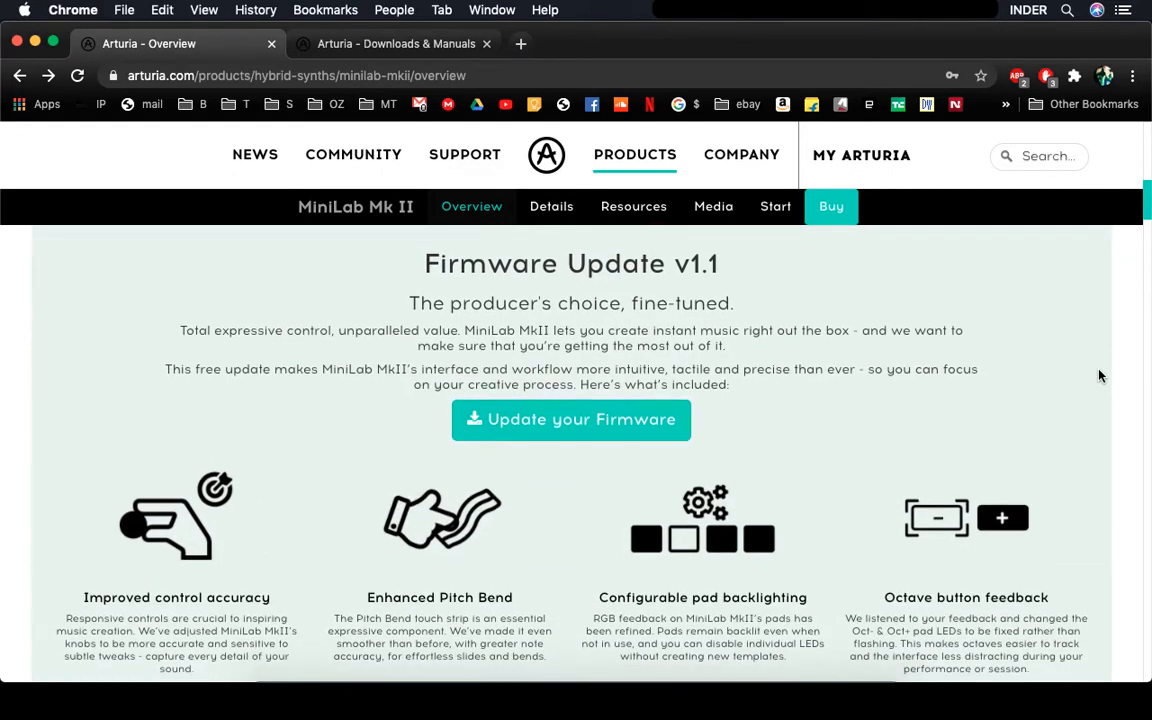
scroll("down", 3)
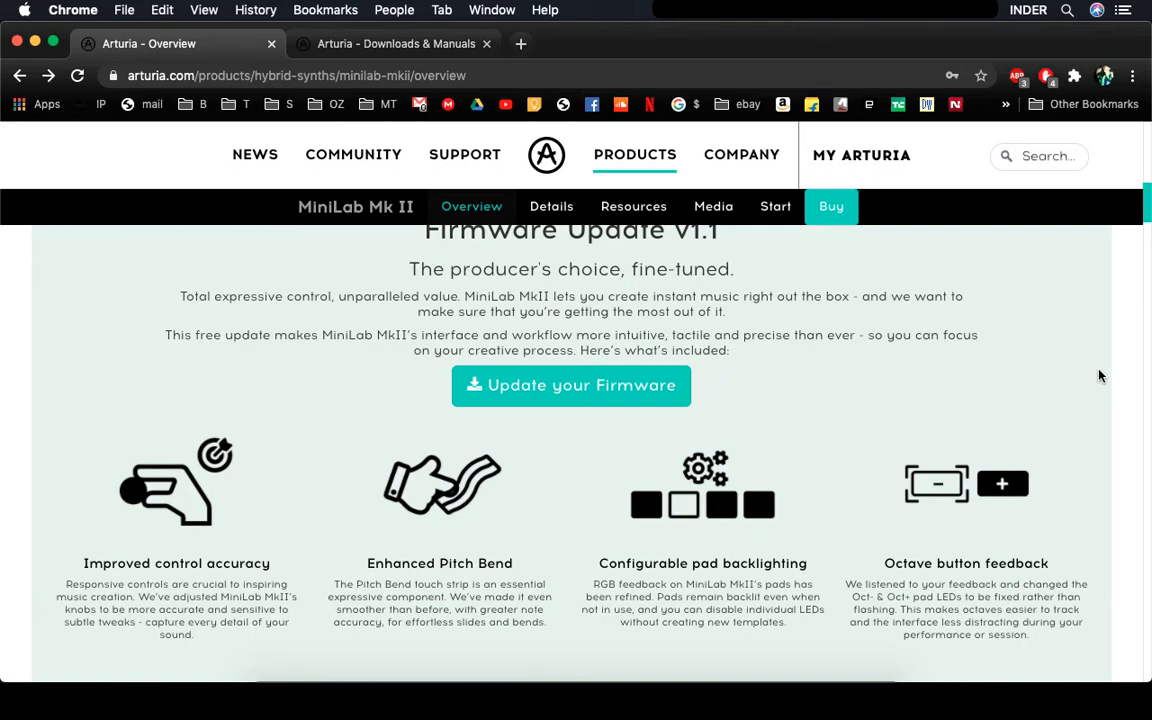
left_click(860, 156)
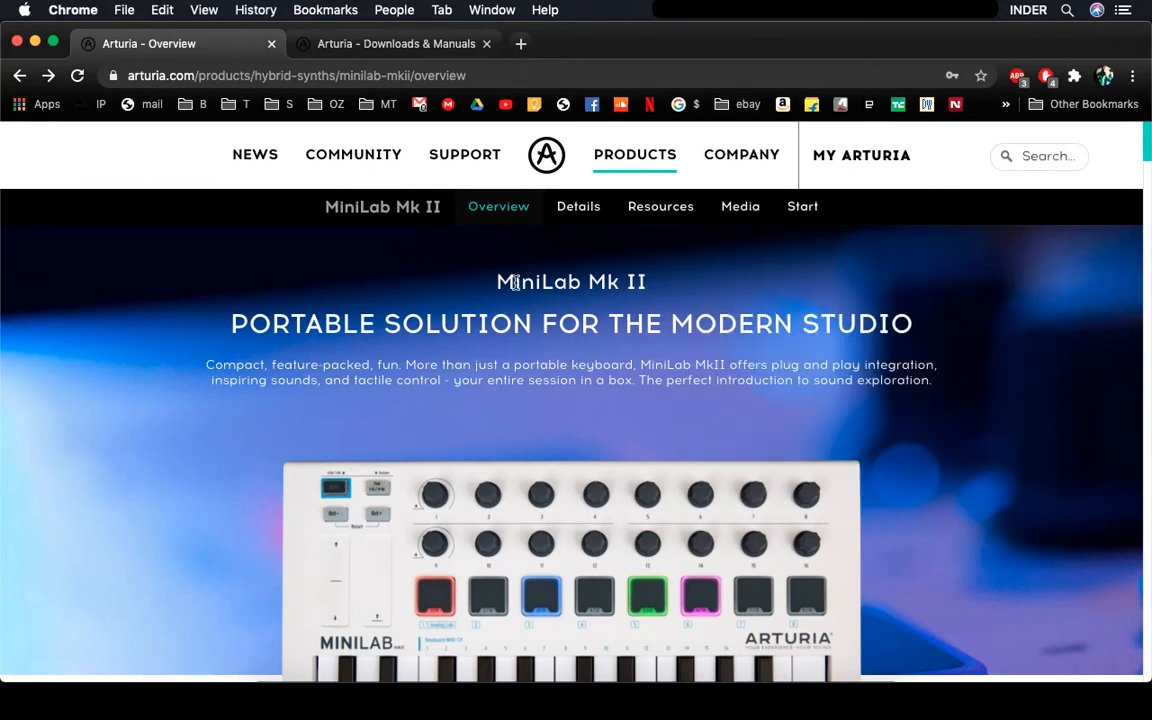
mouse_move(464, 154)
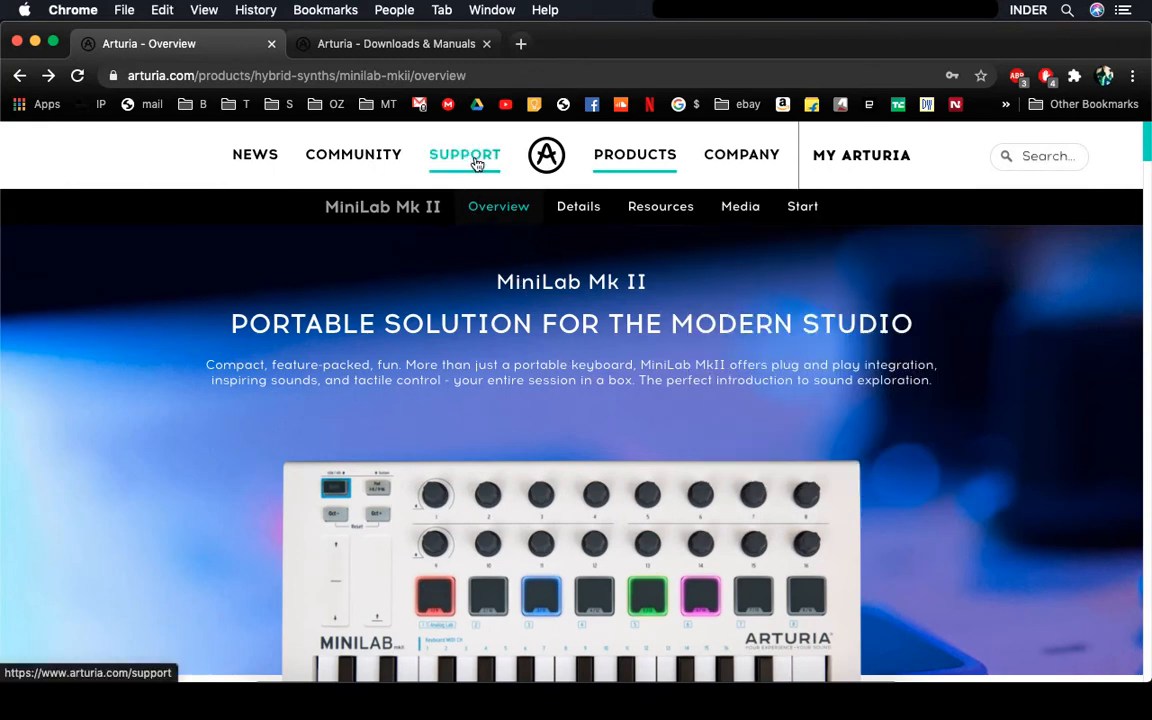
left_click(464, 156)
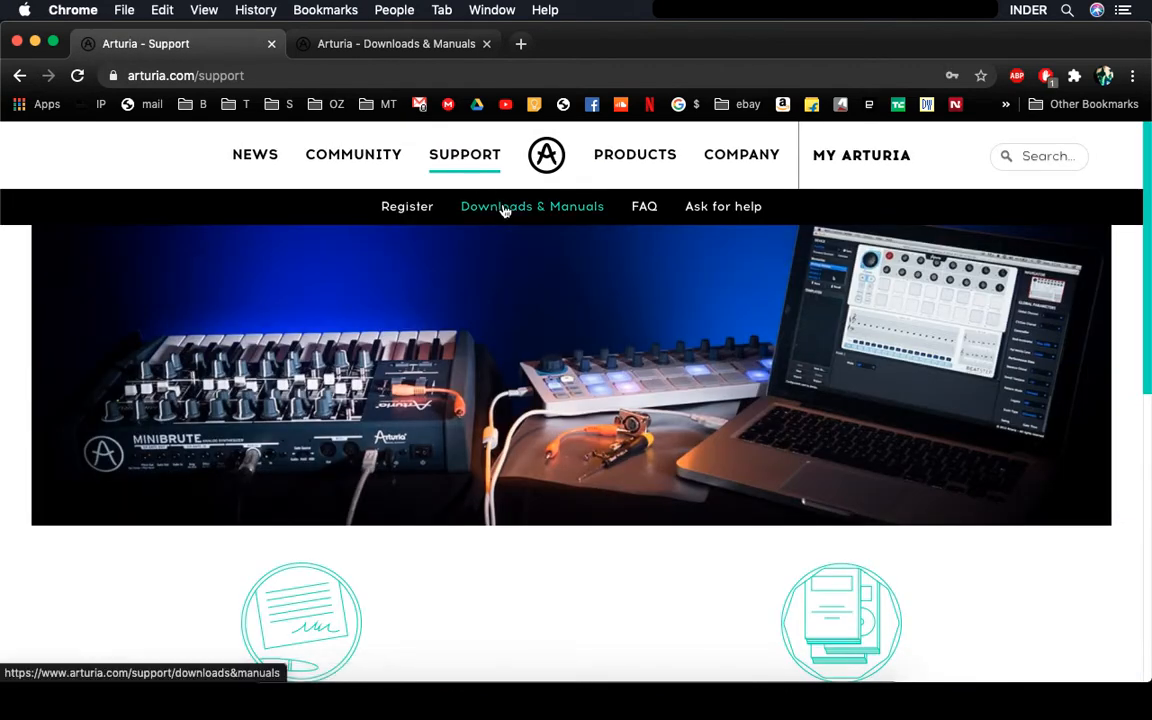
Go to Downloads & Manuals and select Midi Control Center in the Products sidebar
left_click(532, 206)
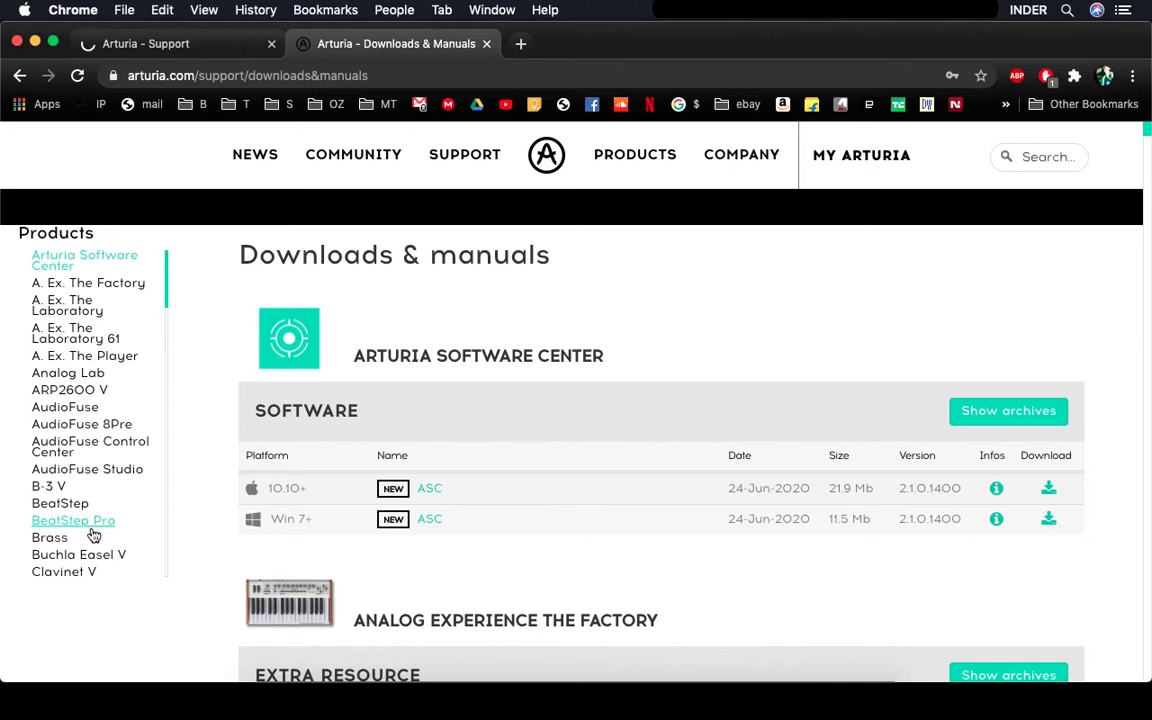
mouse_move(104, 486)
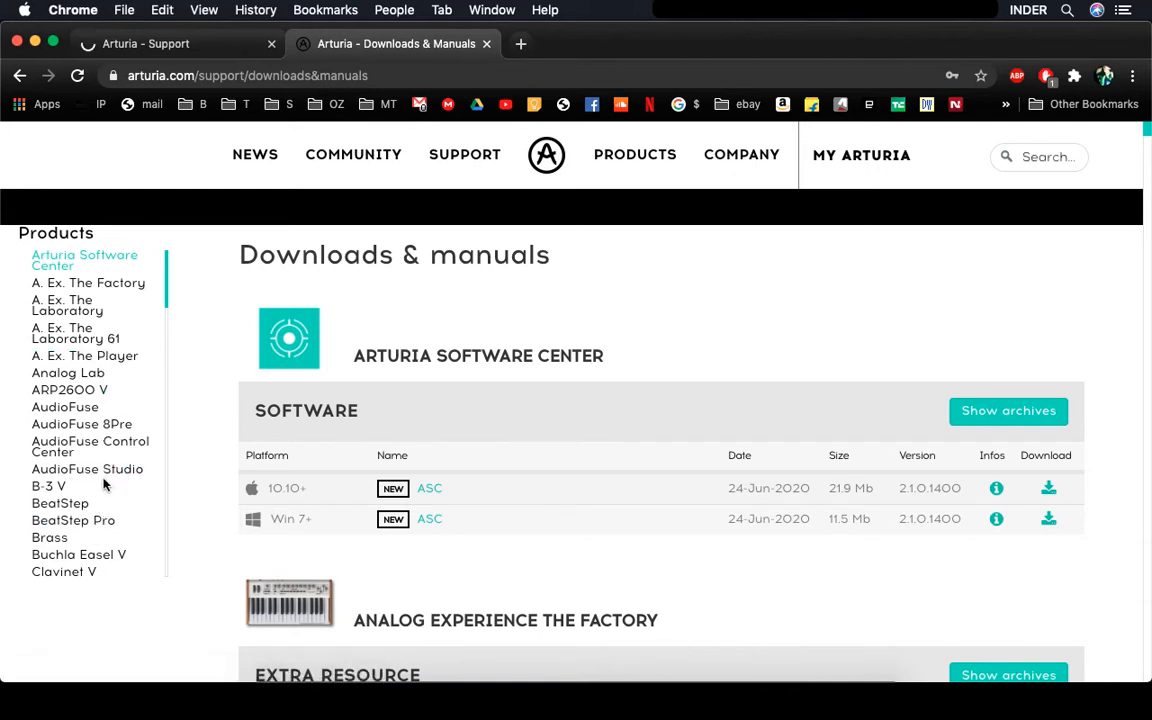
scroll("down", 3)
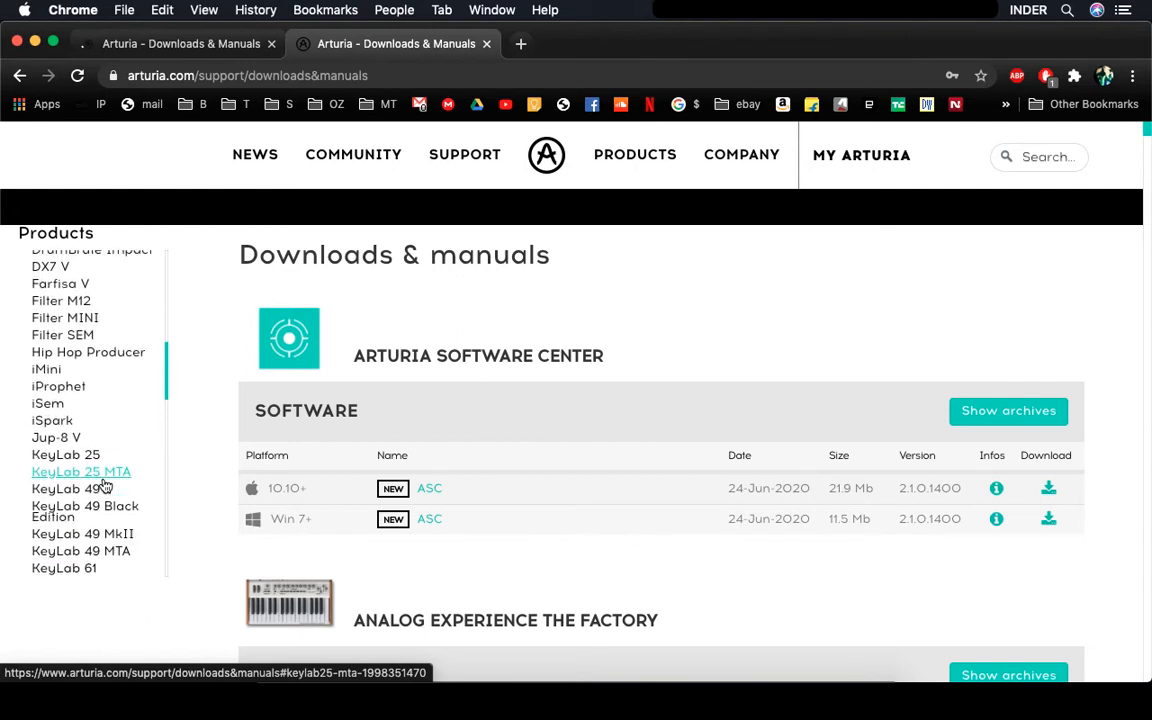
scroll("down", 3)
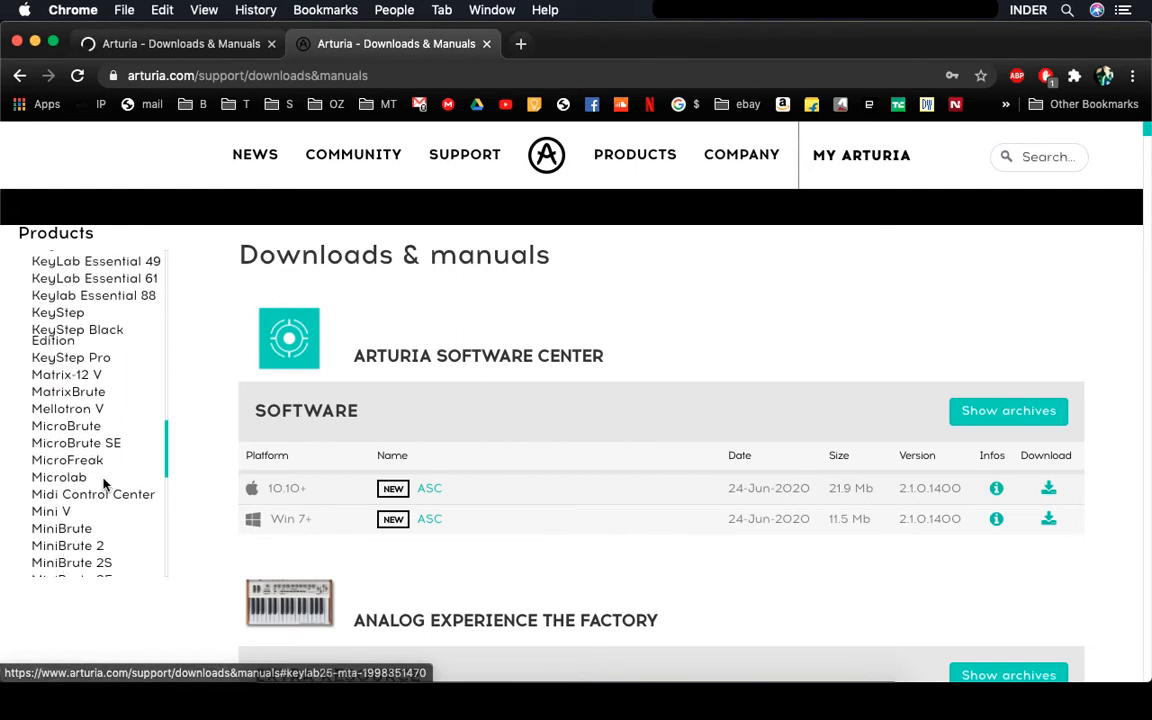
scroll("down", 3)
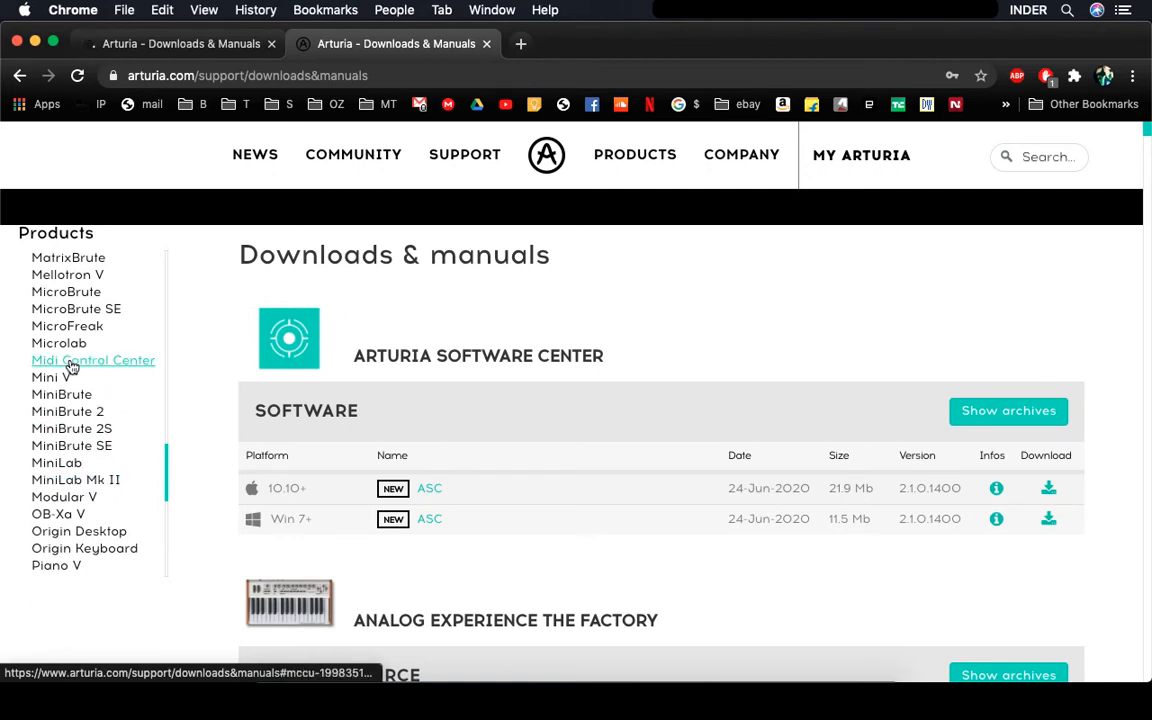
left_click(92, 360)
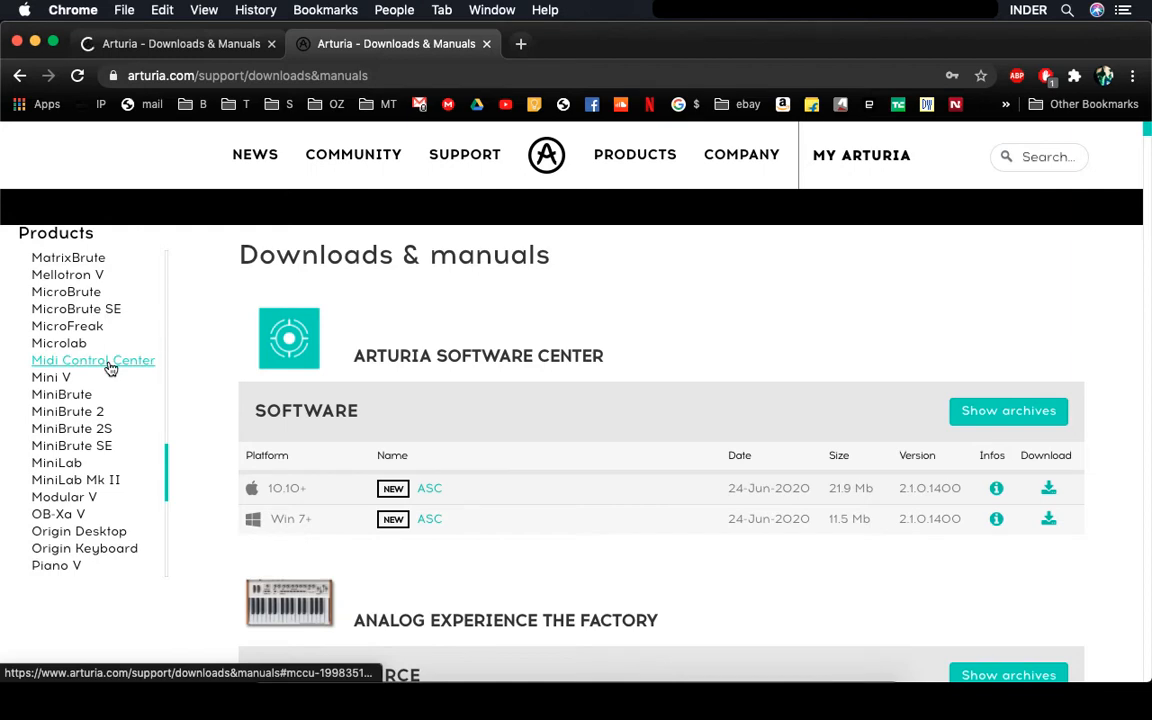
left_click(92, 360)
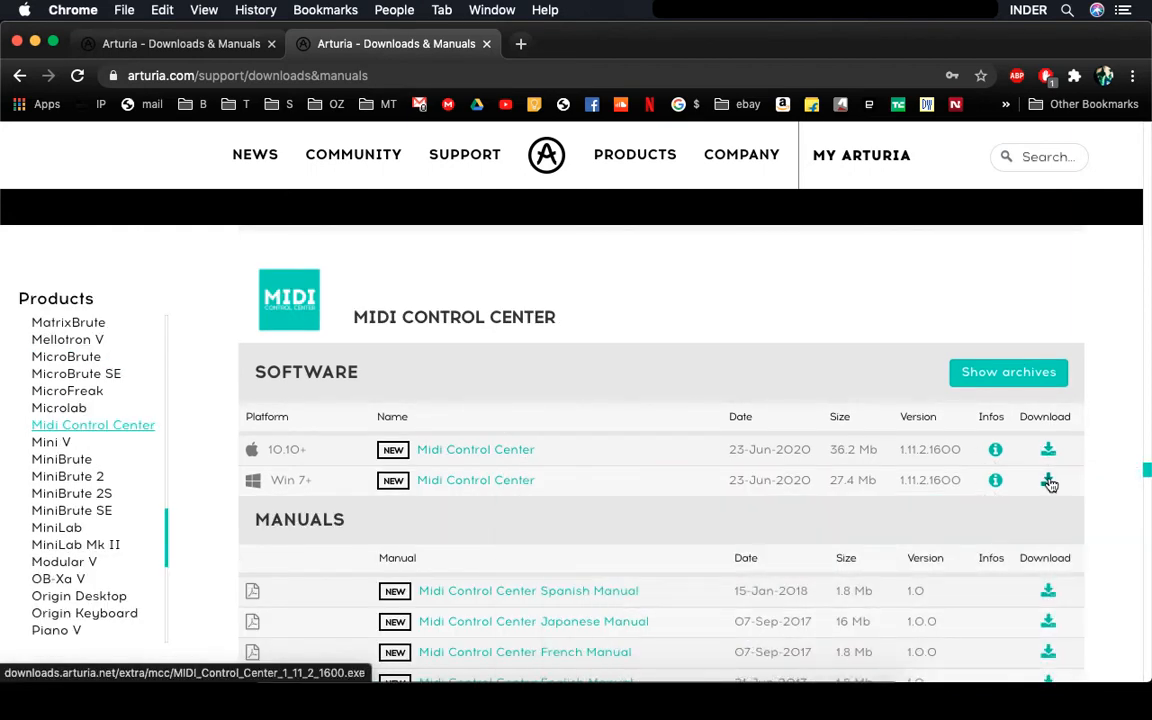
mouse_move(76, 544)
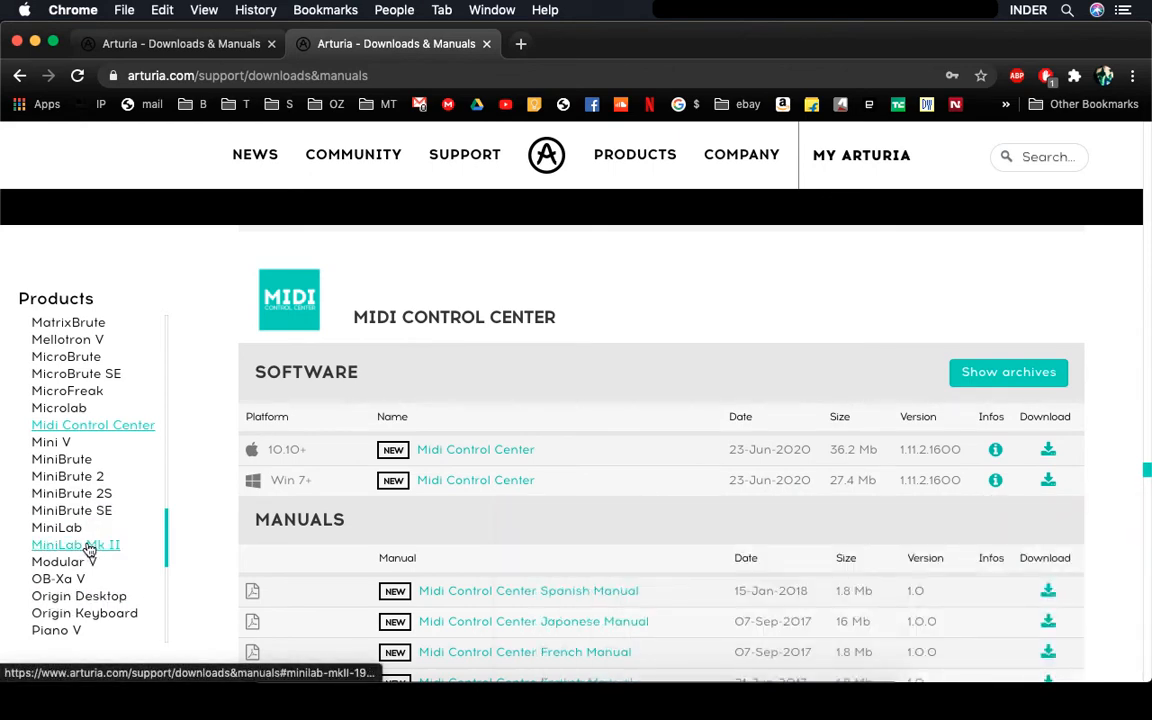
Select MiniLab Mk II to show its manuals and v1.1.2 firmware download
left_click(76, 544)
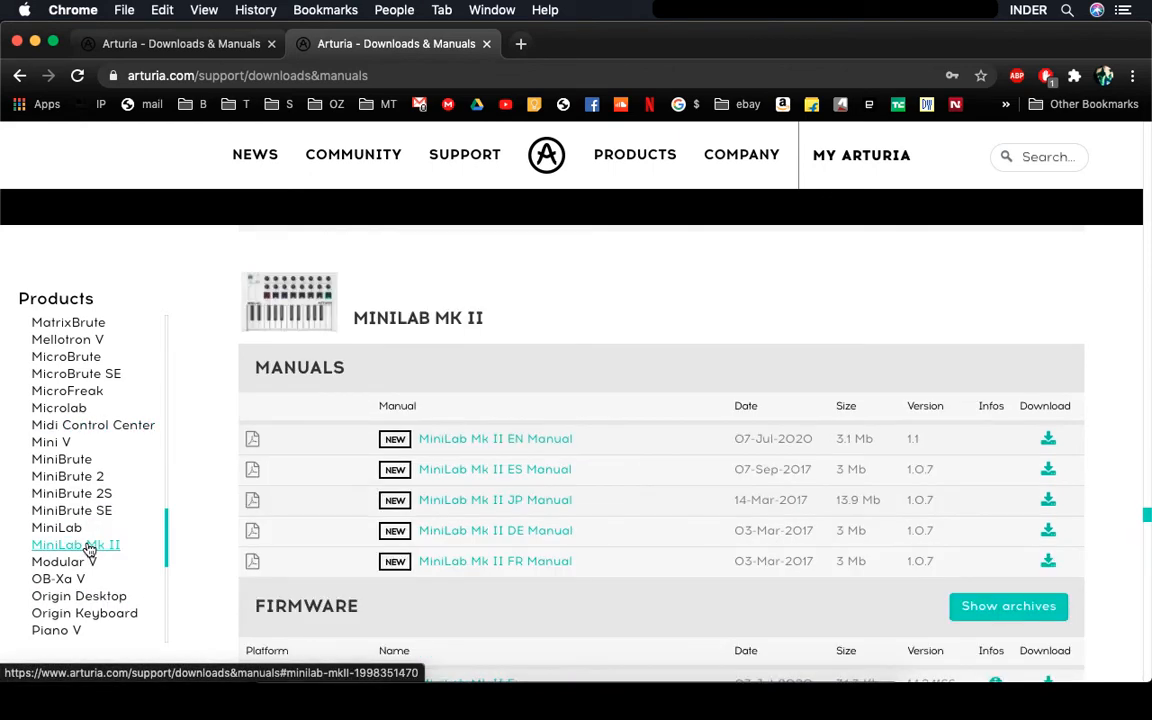
scroll("down", 3)
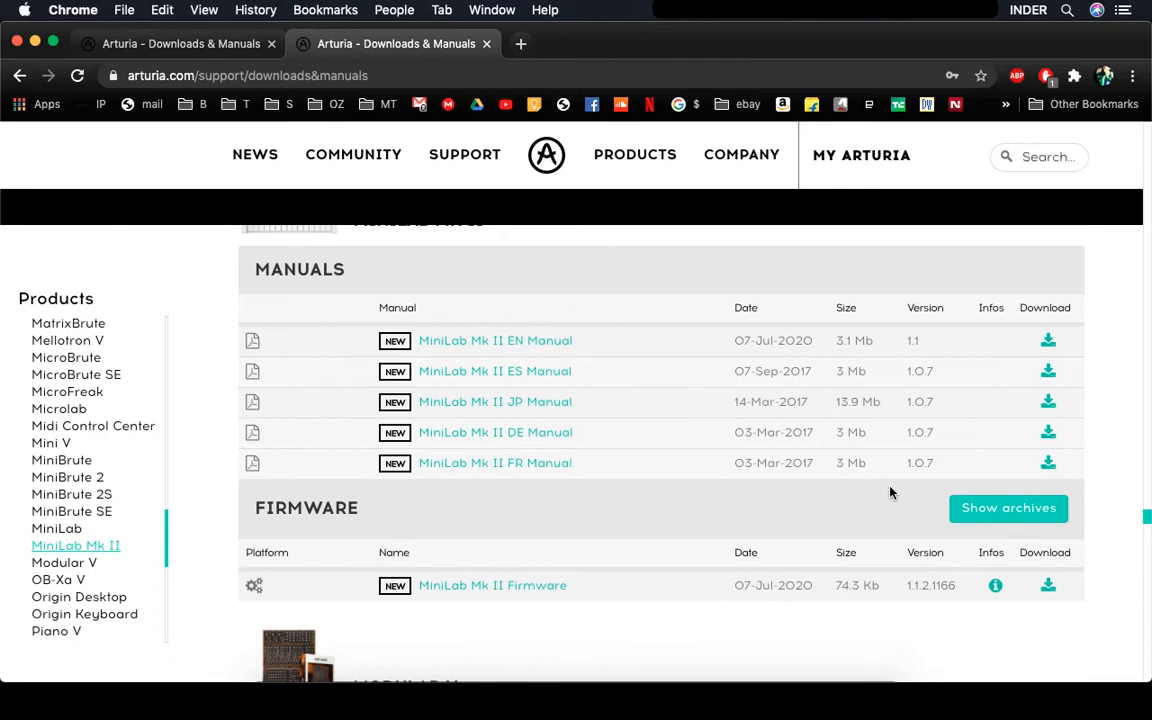
mouse_move(1052, 600)
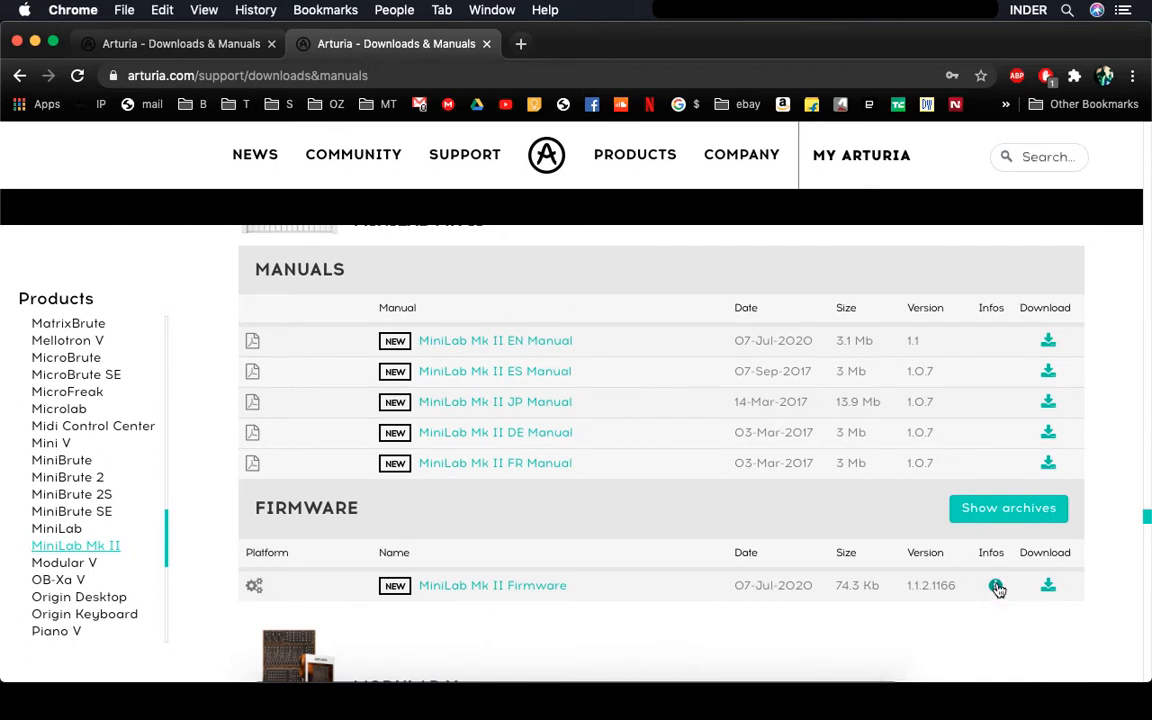
mouse_move(620, 404)
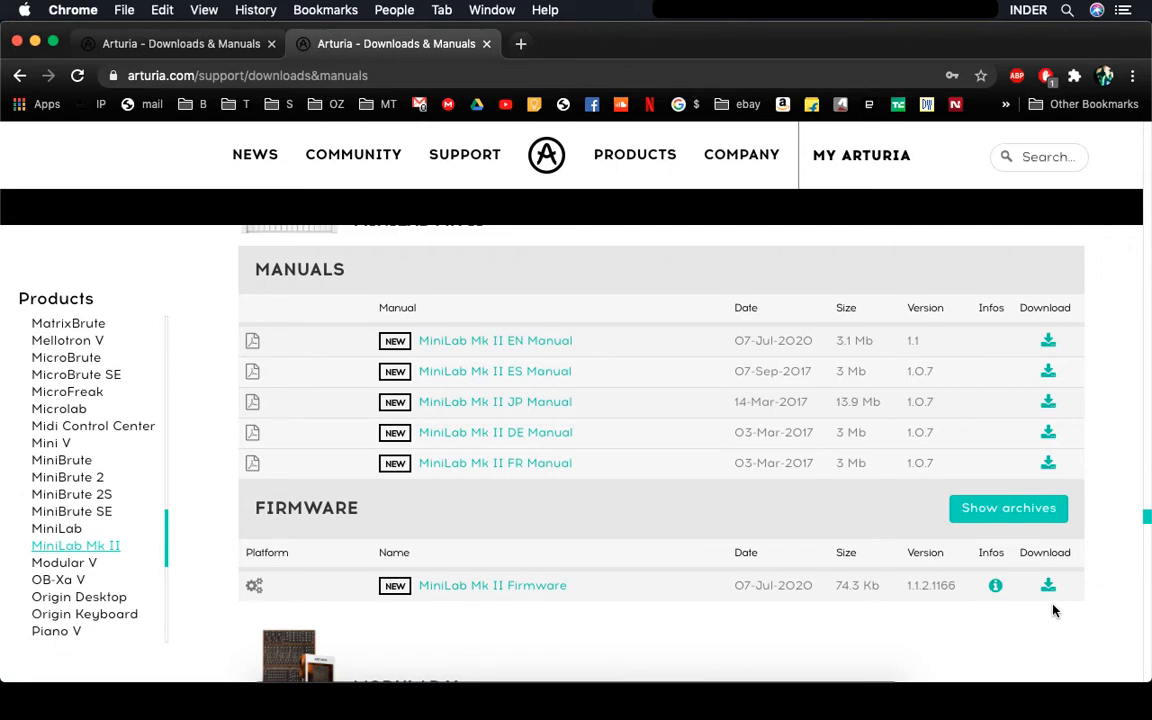
mouse_move(624, 480)
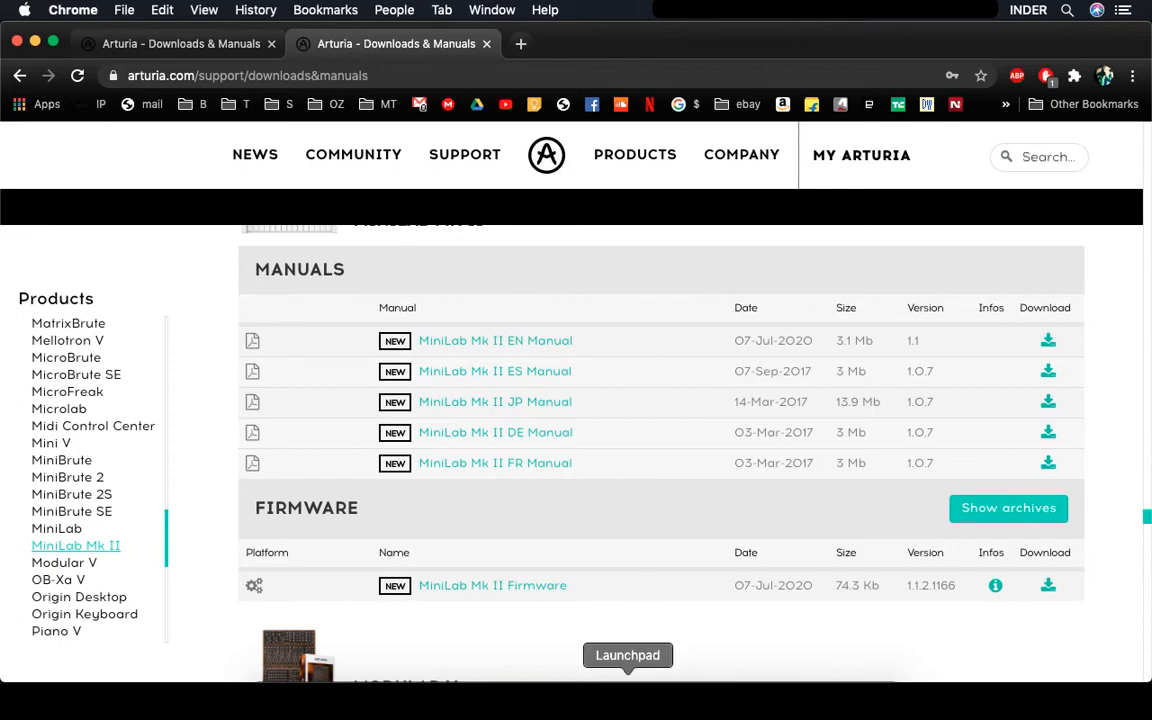
mouse_move(292, 210)
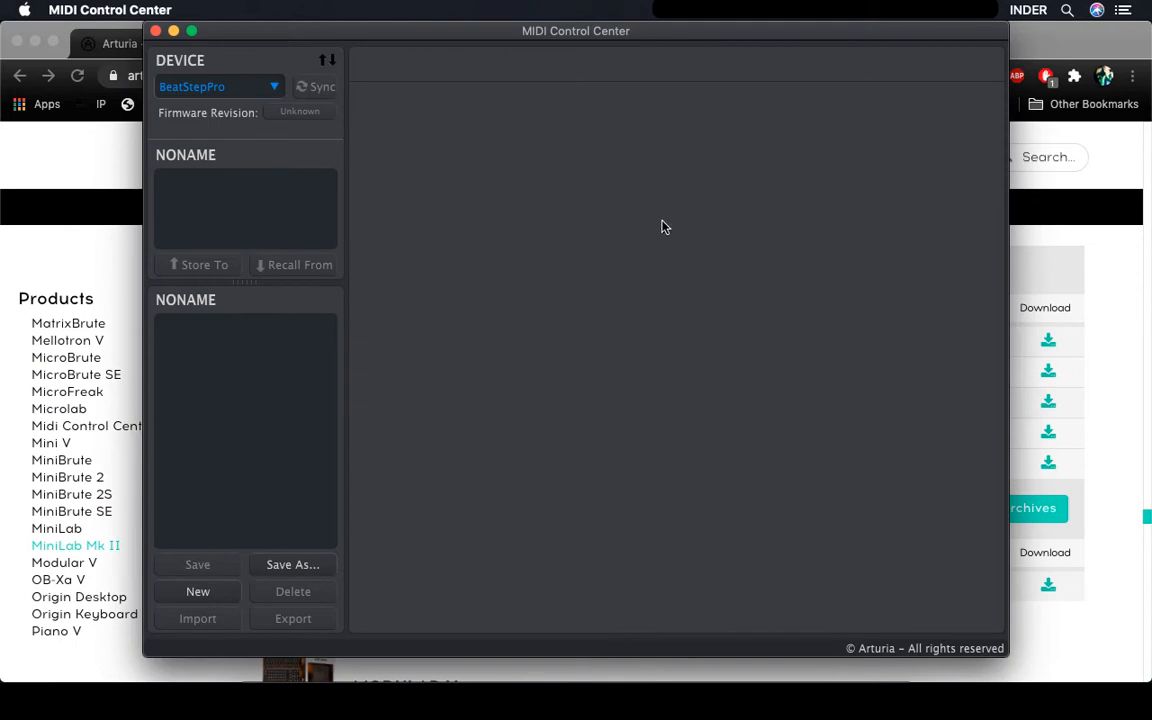
Choose the connected MiniLab mkII in the Device list, showing 'Update Available' for firmware
left_click(316, 86)
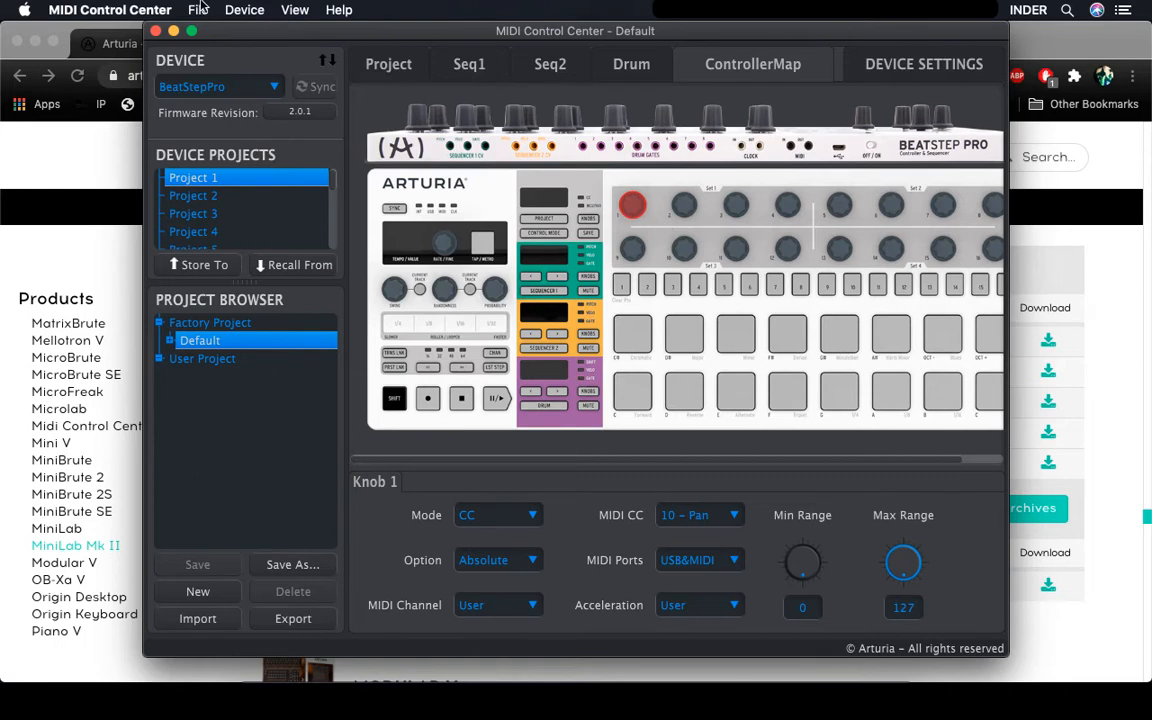
left_click(218, 86)
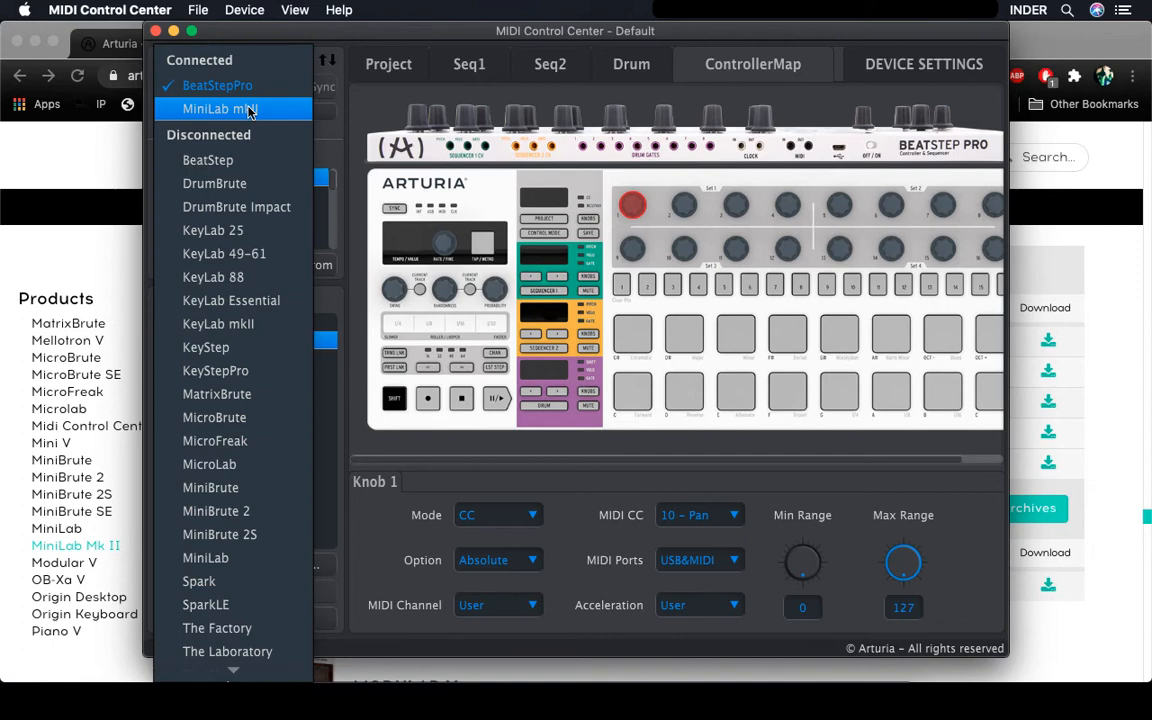
left_click(220, 108)
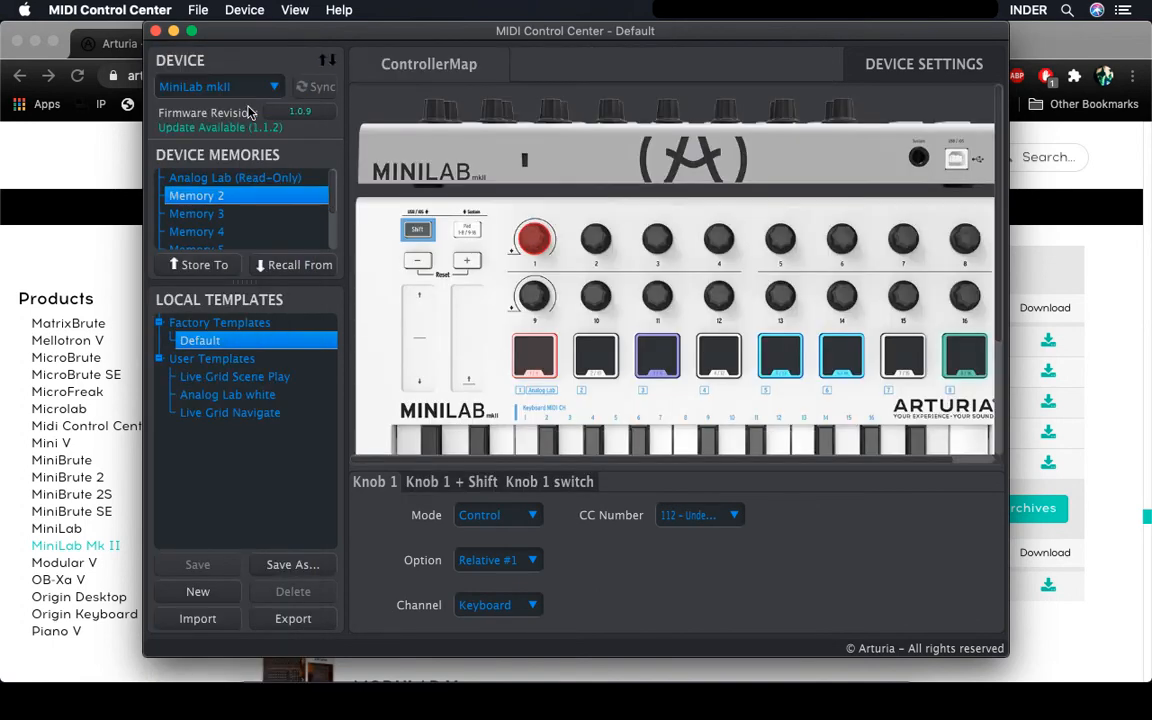
mouse_move(176, 144)
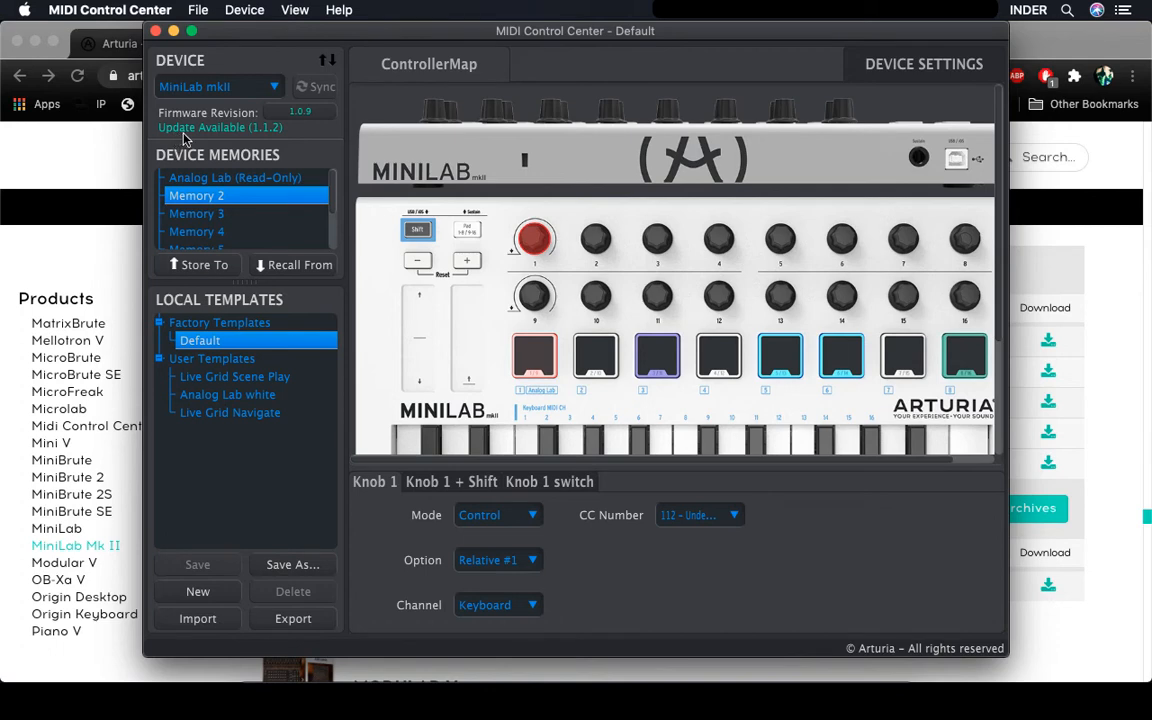
mouse_move(308, 118)
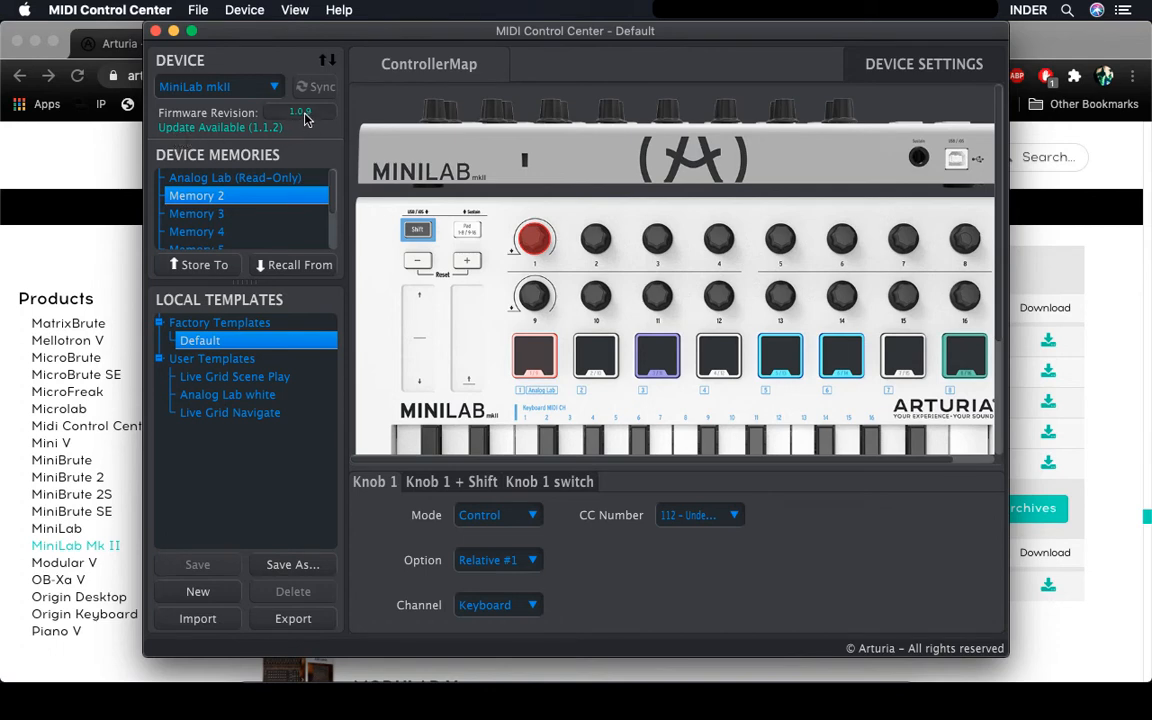
mouse_move(308, 120)
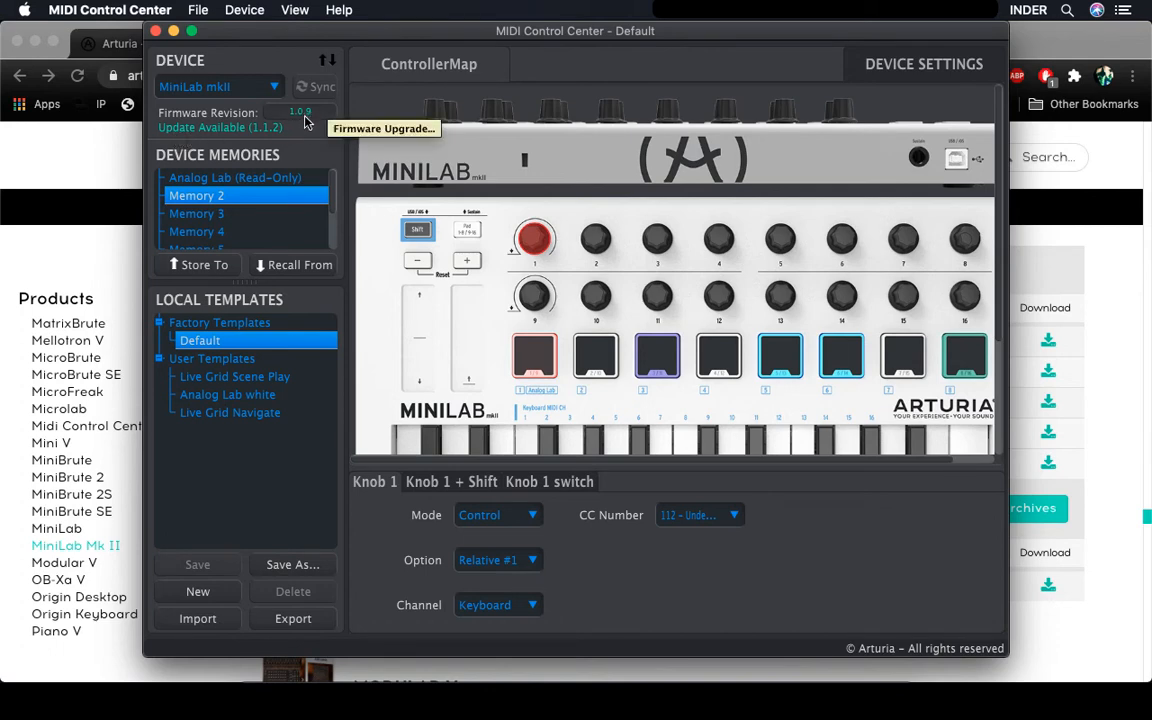
Start the Firmware Upgrade from the revision number and download the latest MiniLab mkII firmware
left_click(384, 128)
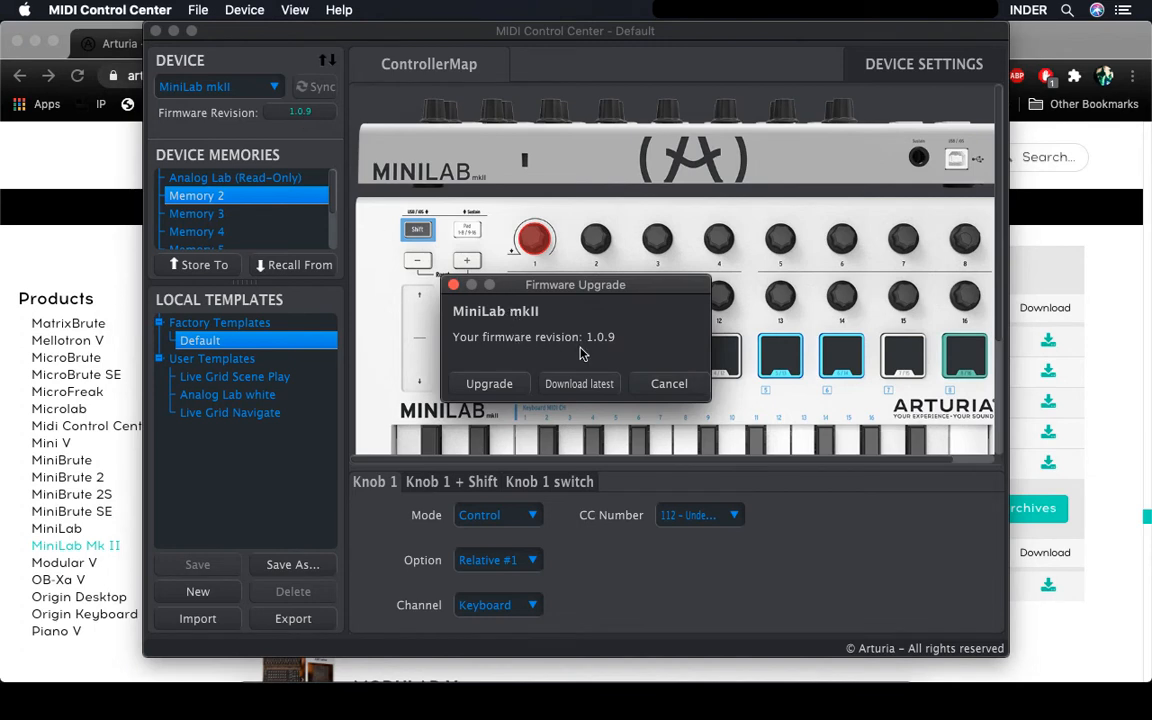
mouse_move(620, 348)
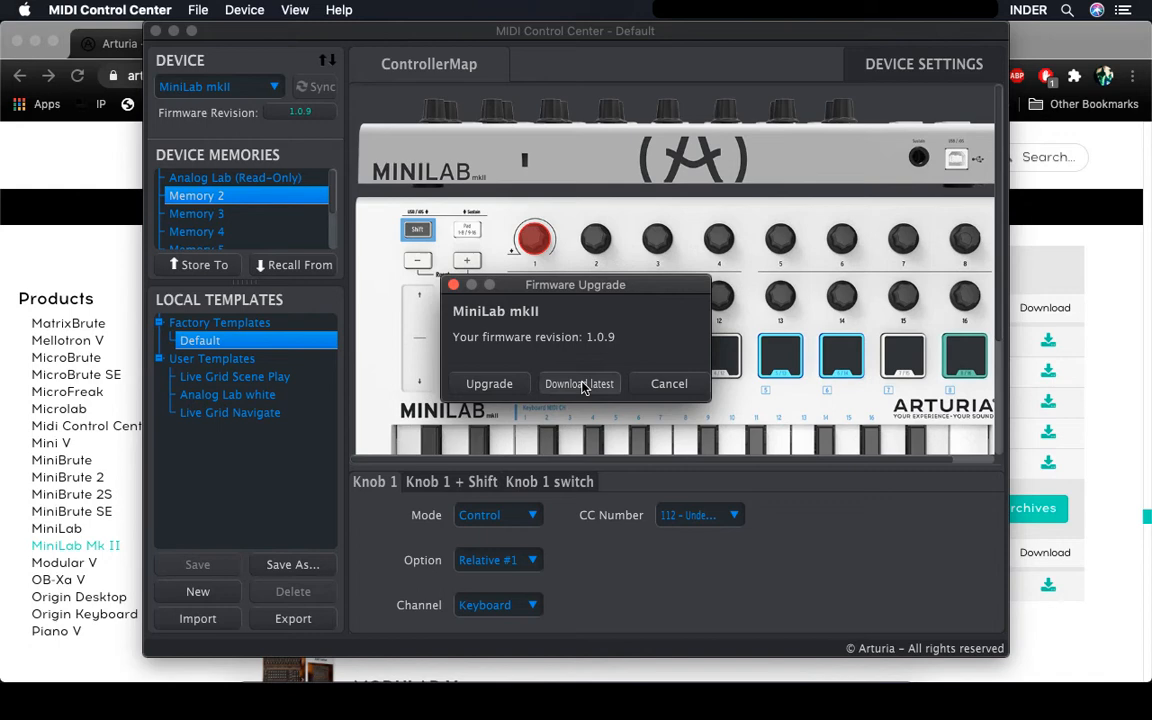
left_click(580, 384)
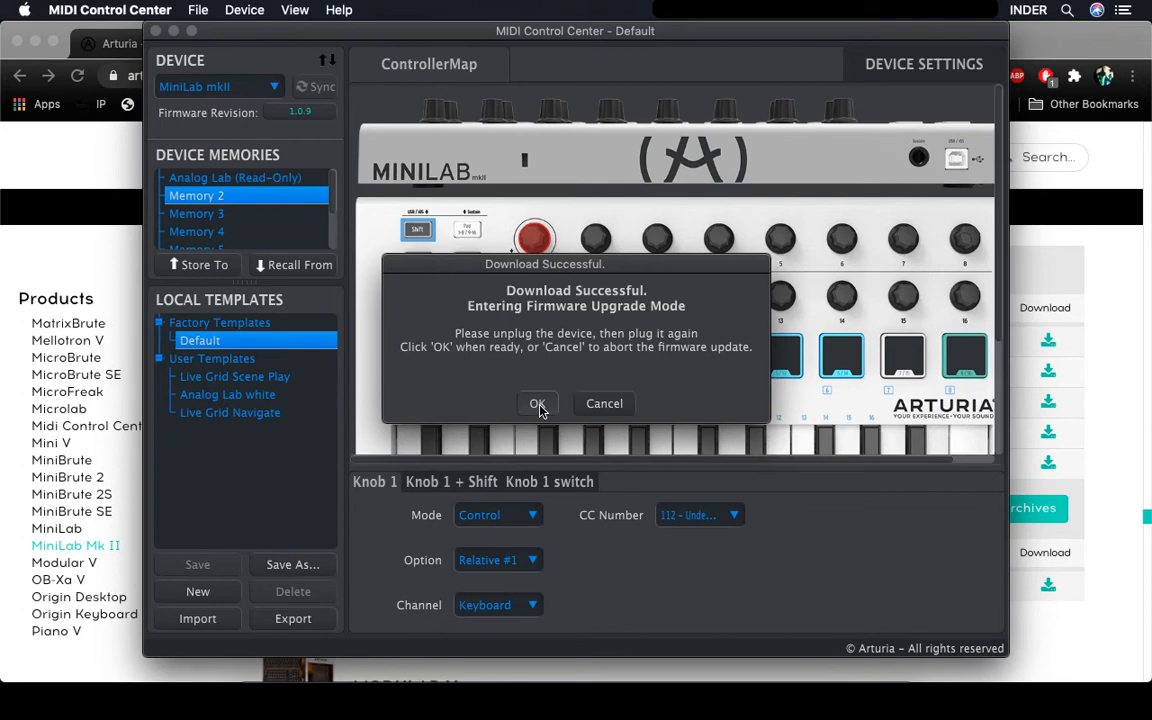
Confirm entering firmware upgrade mode, leading to the device-not-recognized replug prompt
left_click(536, 404)
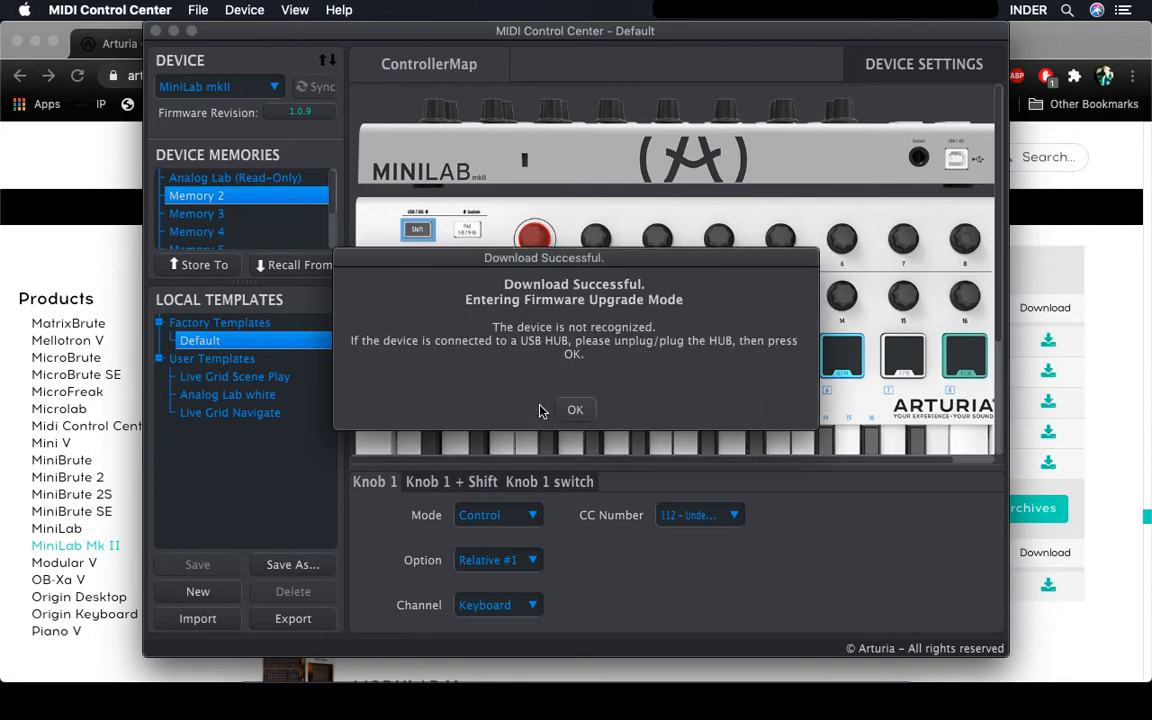
mouse_move(528, 364)
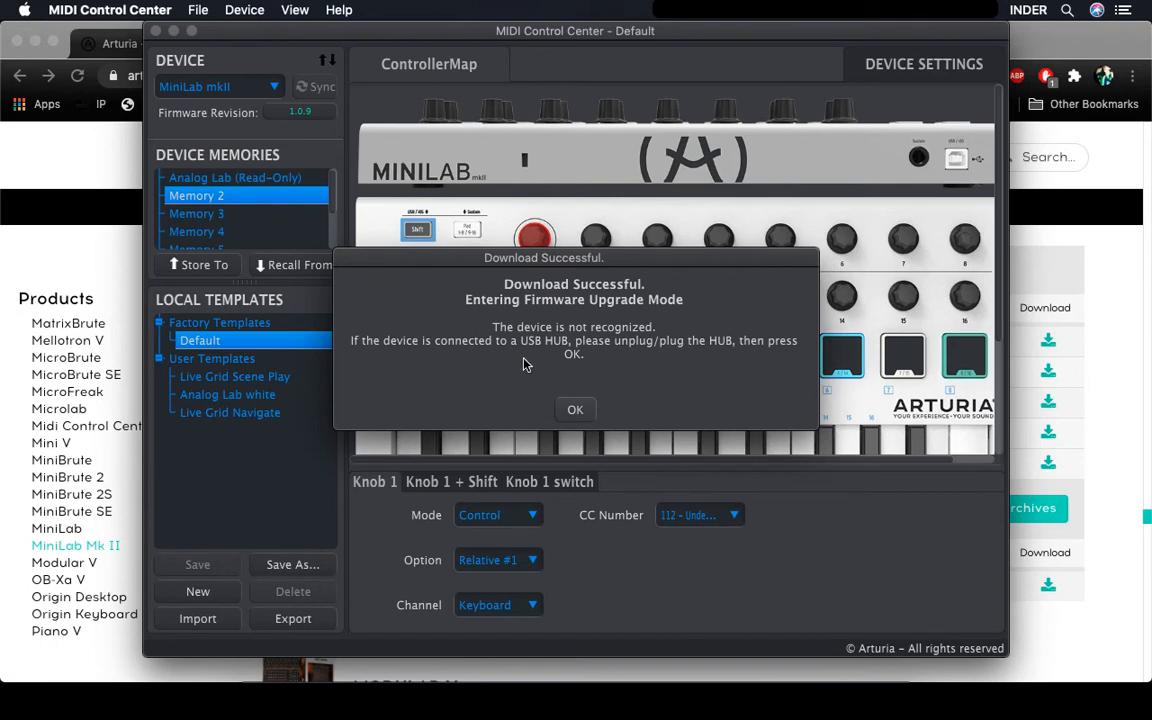
mouse_move(422, 364)
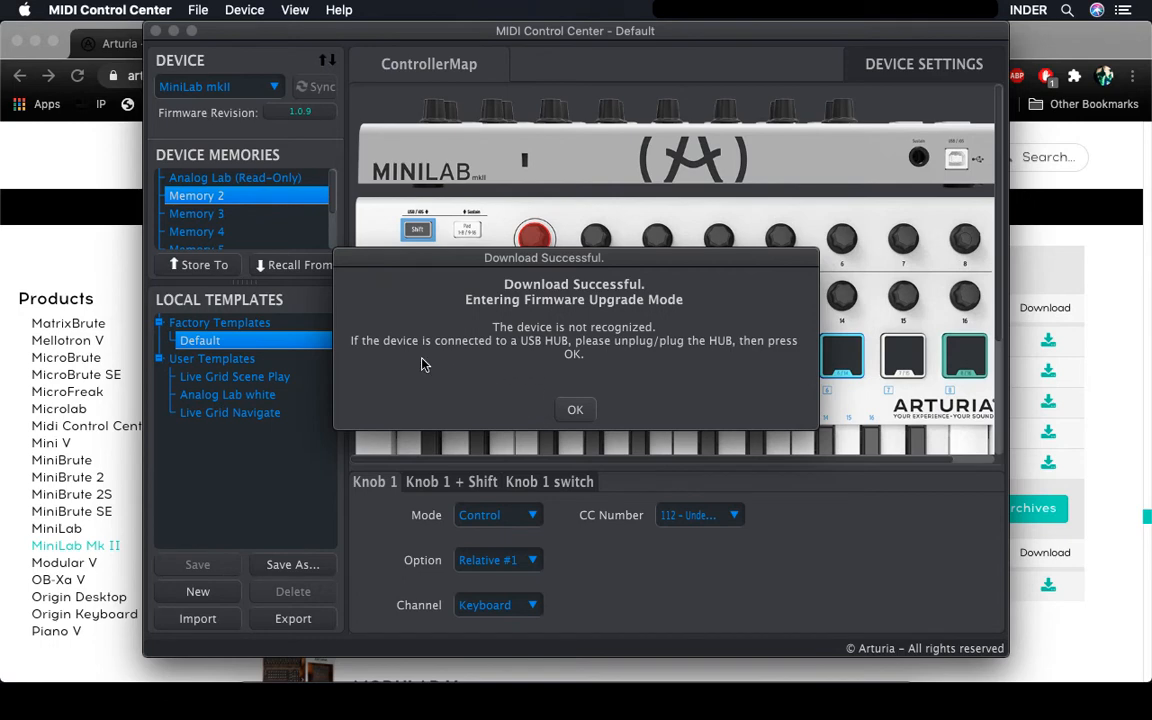
mouse_move(660, 356)
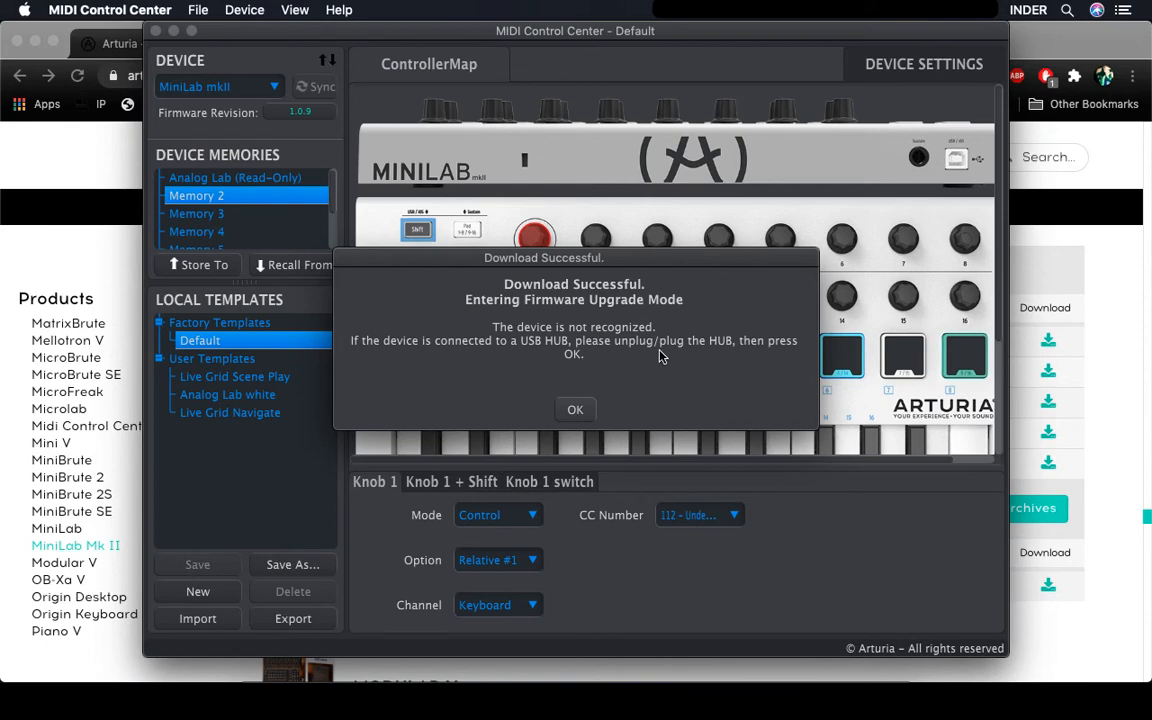
mouse_move(738, 356)
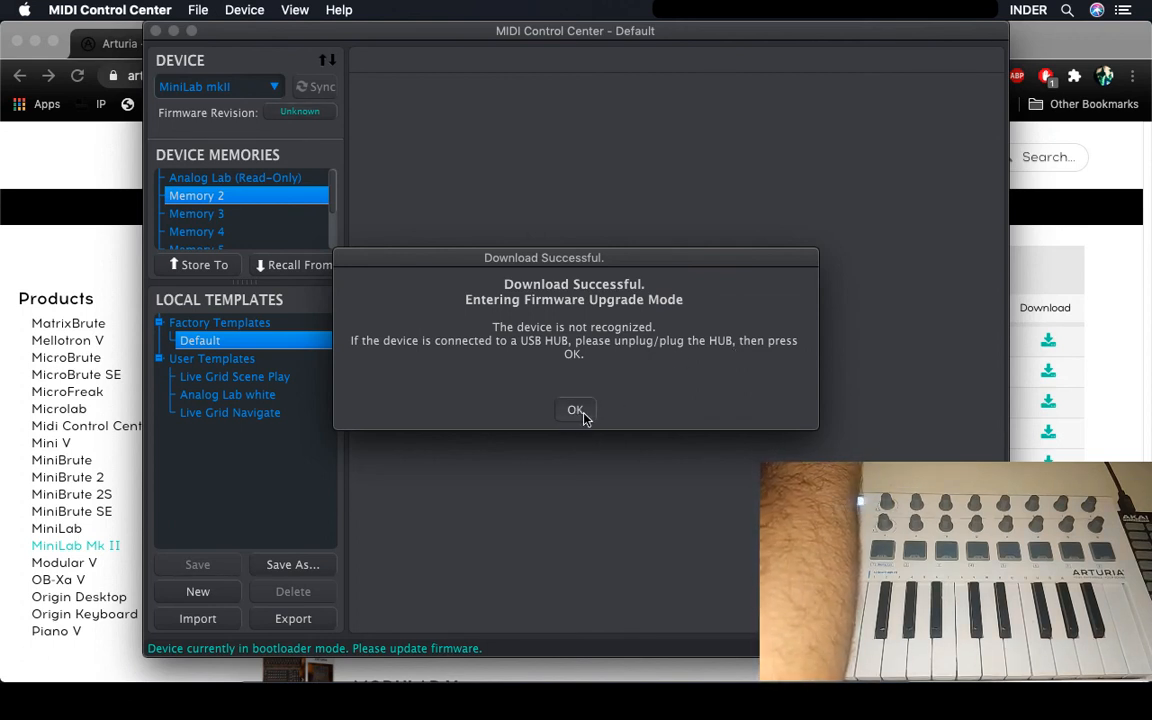
Confirm after replugging to burn the firmware, then dismiss the completed-without-error result
left_click(576, 410)
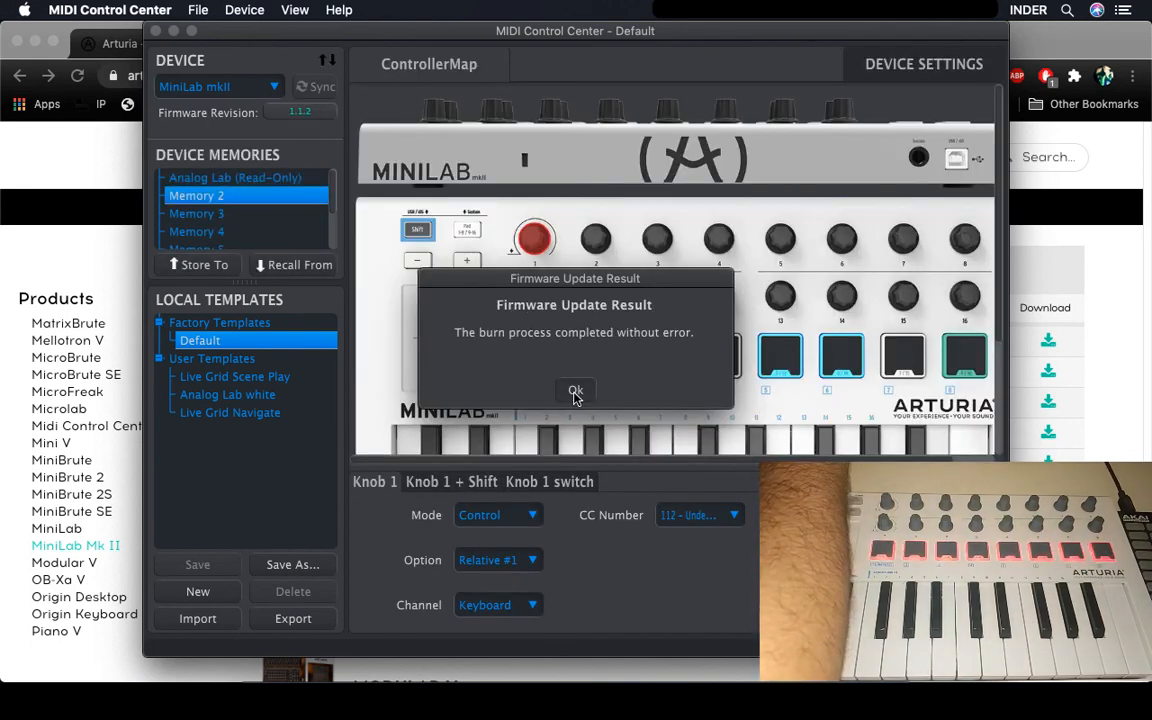
left_click(576, 390)
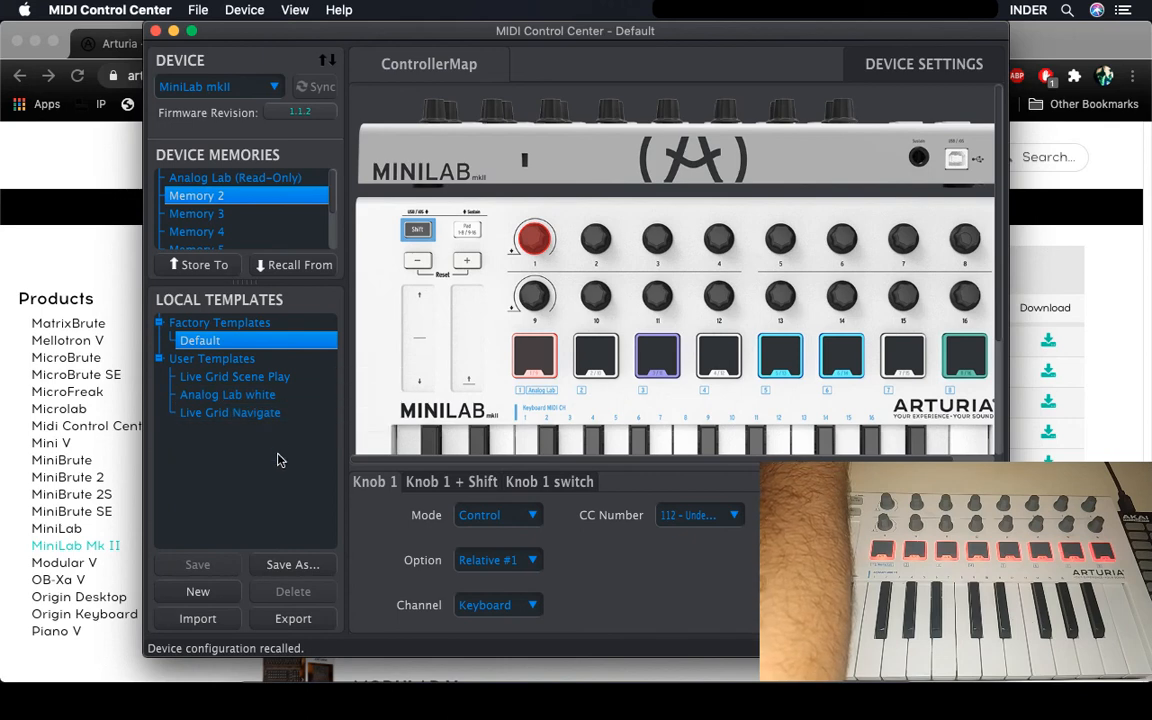